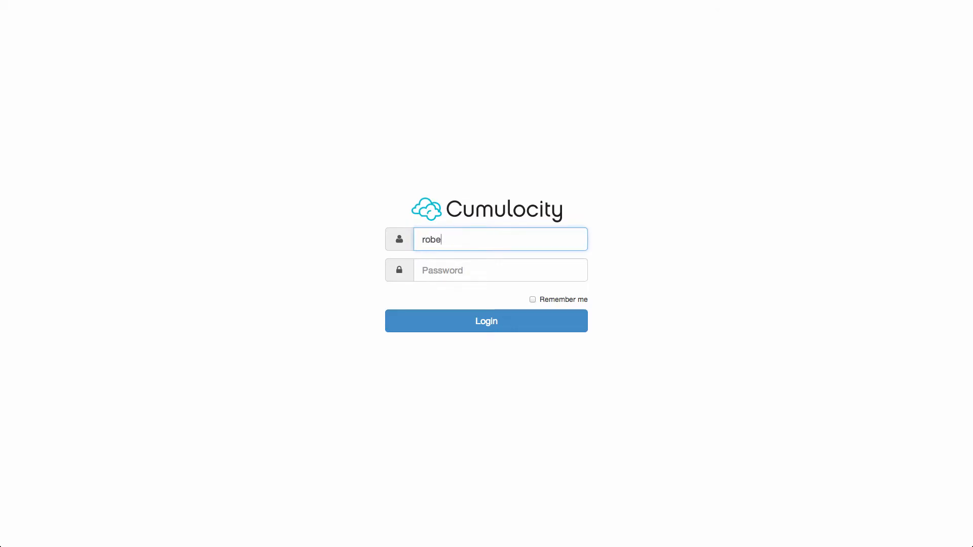
- Log in to Cumulocity with the entered username and password
{"action": "left_click", "coordinate": [486, 320]}
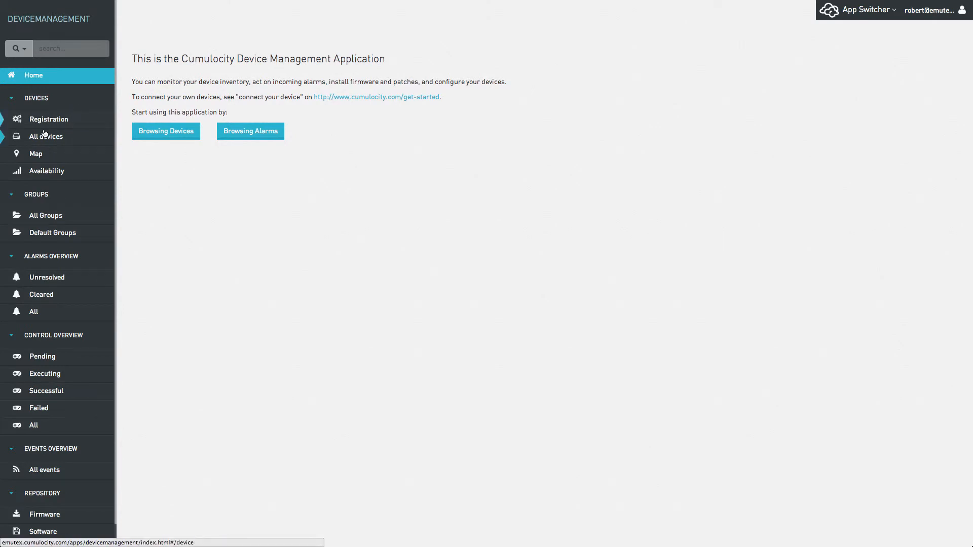
- Open Beagle Bone Black from All devices, view its temperature chart and Warehouse temperature KPI
{"action": "left_click", "coordinate": [46, 136]}
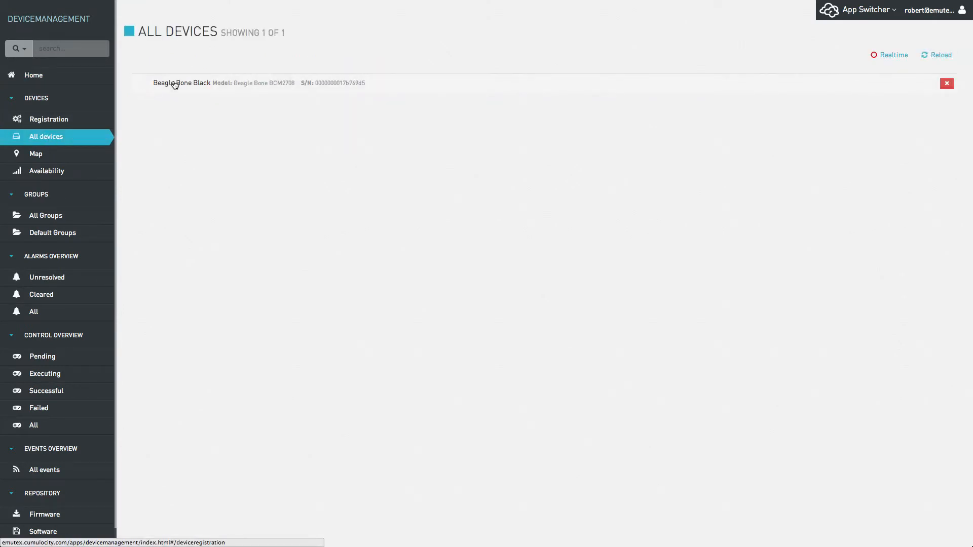
{"action": "left_click", "coordinate": [182, 82]}
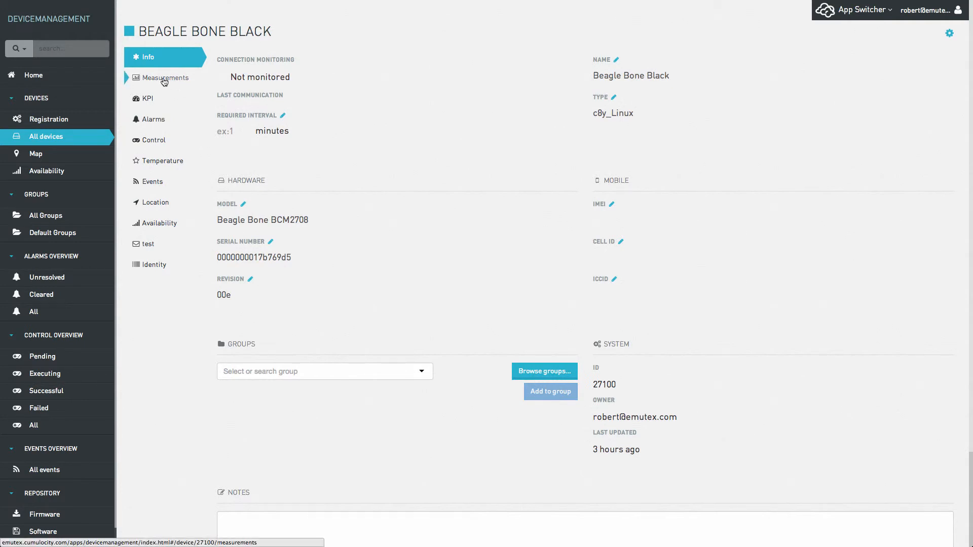
{"action": "left_click", "coordinate": [165, 78]}
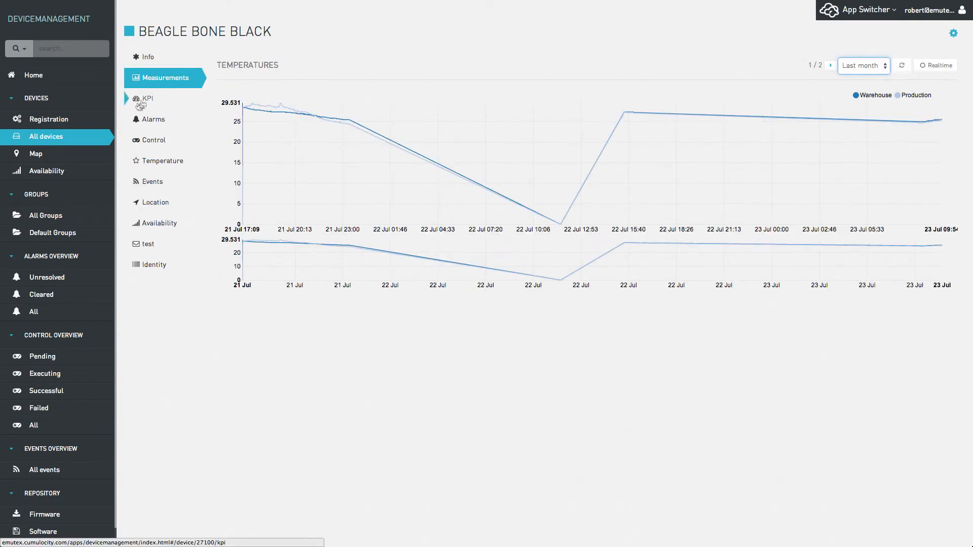
{"action": "left_click", "coordinate": [147, 99]}
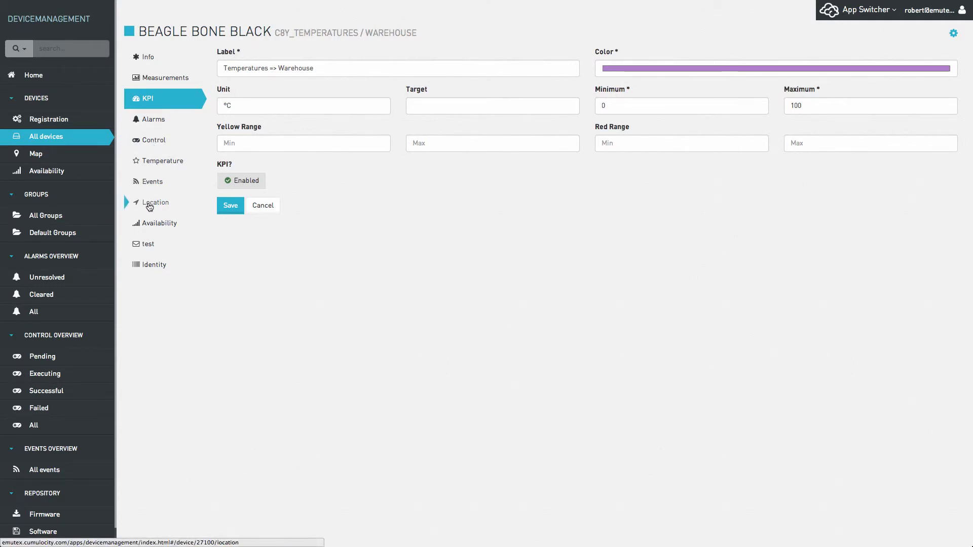
- Check the device's map location, 100% service availability, and the empty all-alarms list
{"action": "left_click", "coordinate": [155, 203]}
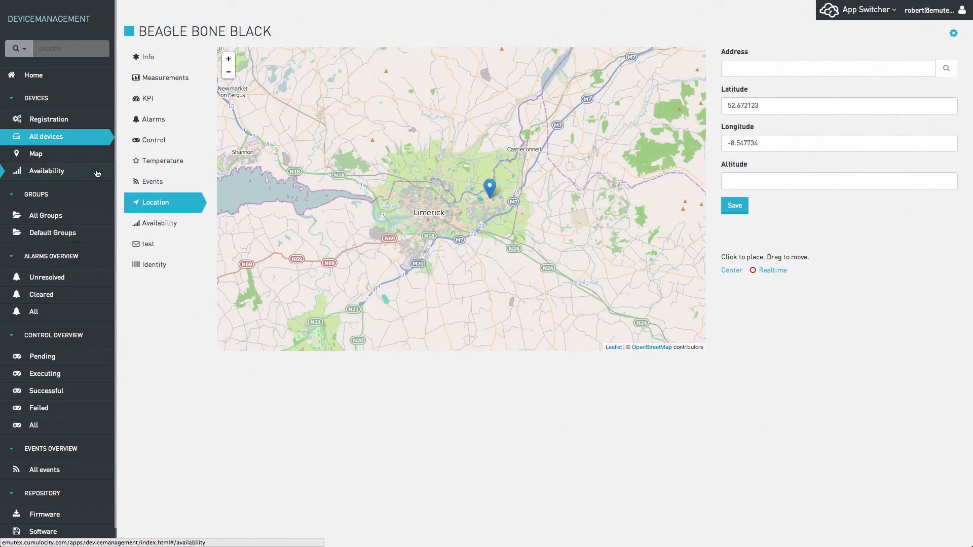
{"action": "left_click", "coordinate": [46, 171]}
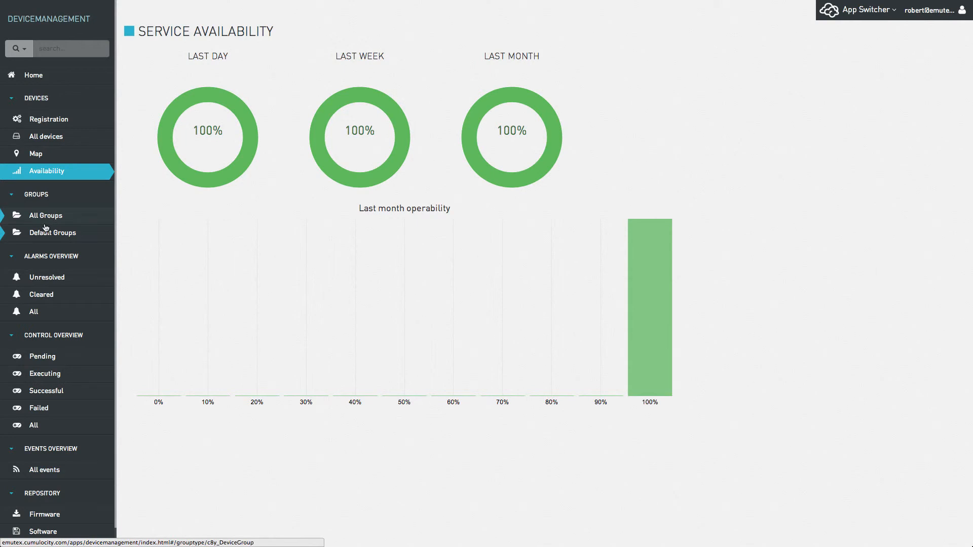
{"action": "left_click", "coordinate": [31, 311]}
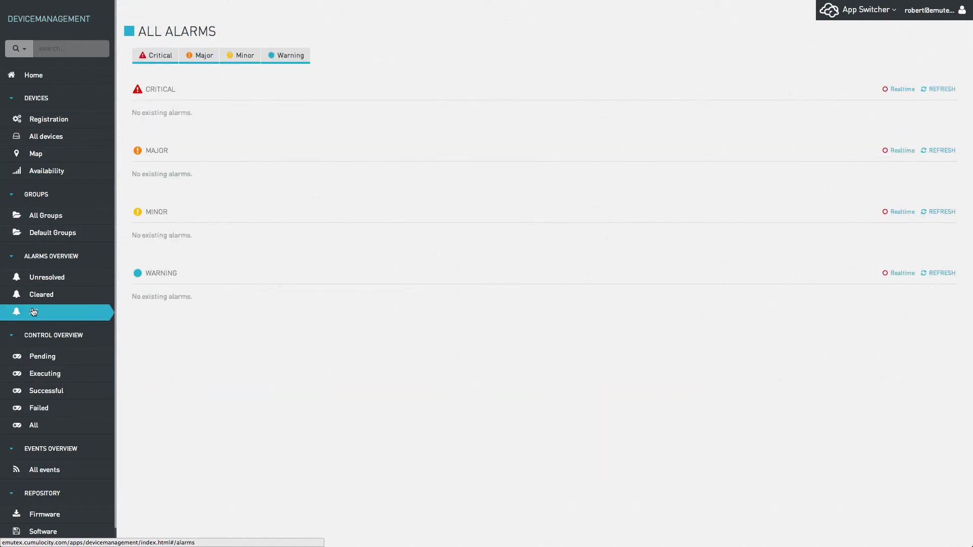
{"action": "left_click", "coordinate": [33, 425]}
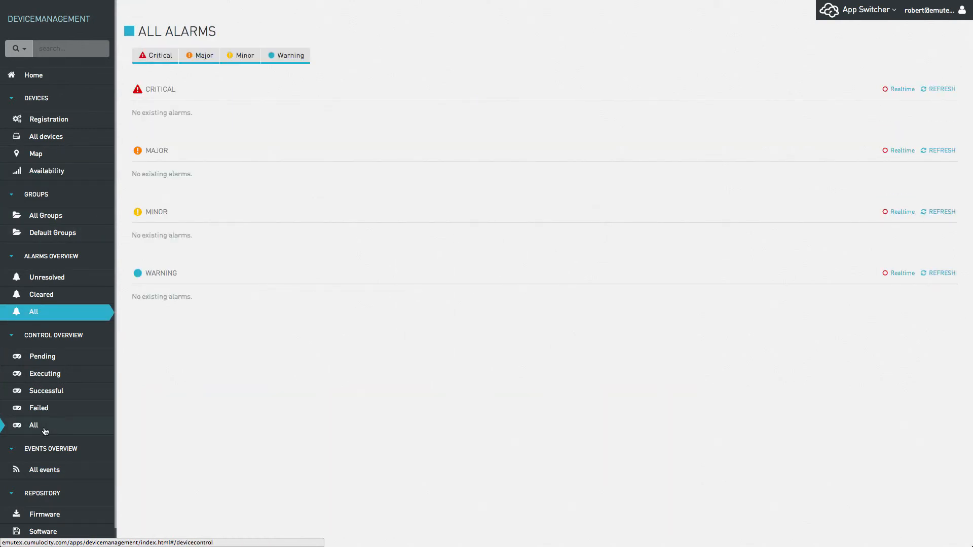